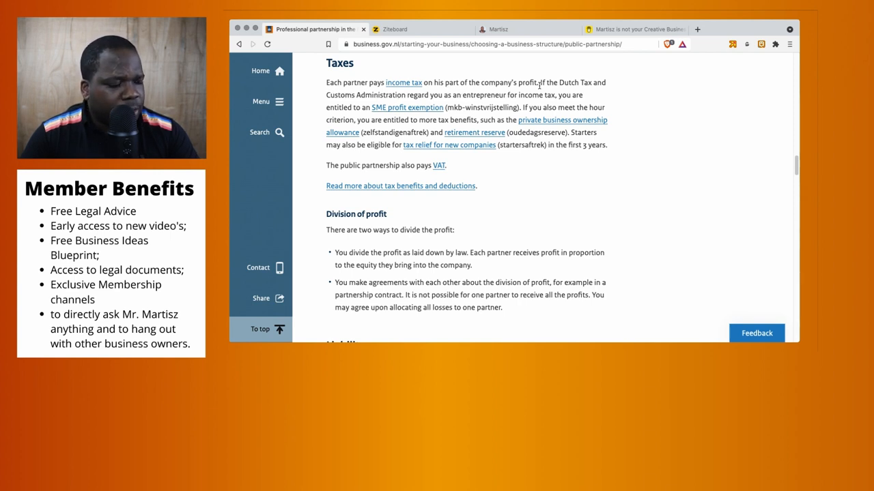
{"action": "mouse_move", "coordinate": [435, 122]}
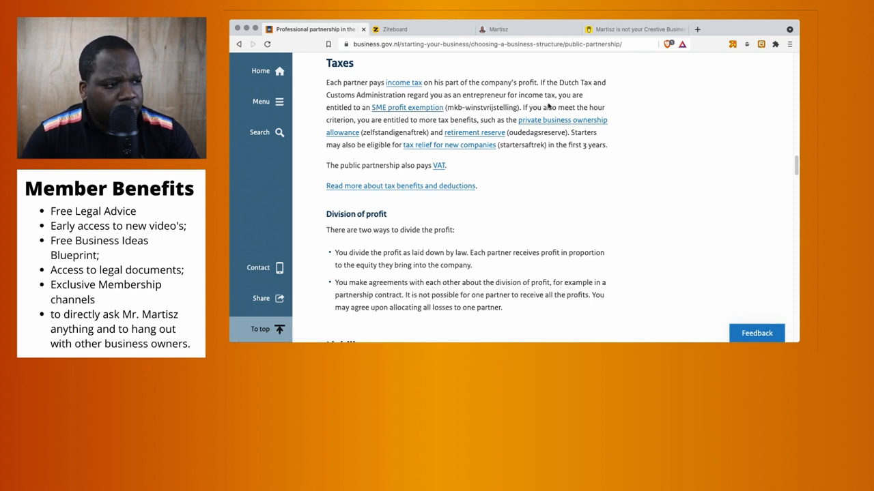
{"action": "mouse_move", "coordinate": [393, 118]}
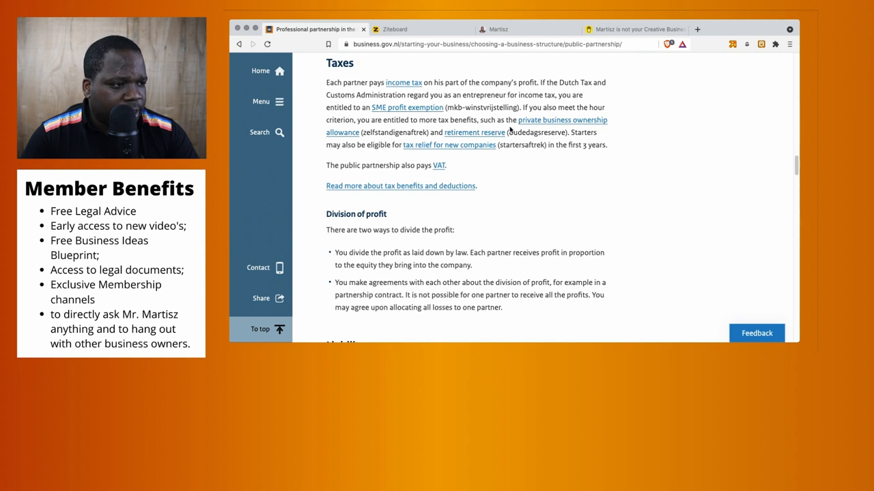
{"action": "mouse_move", "coordinate": [348, 145]}
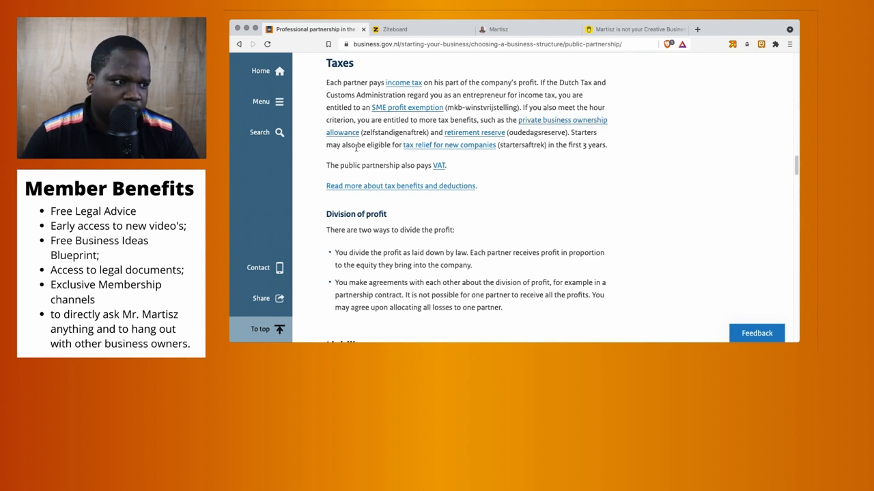
{"action": "mouse_move", "coordinate": [475, 132]}
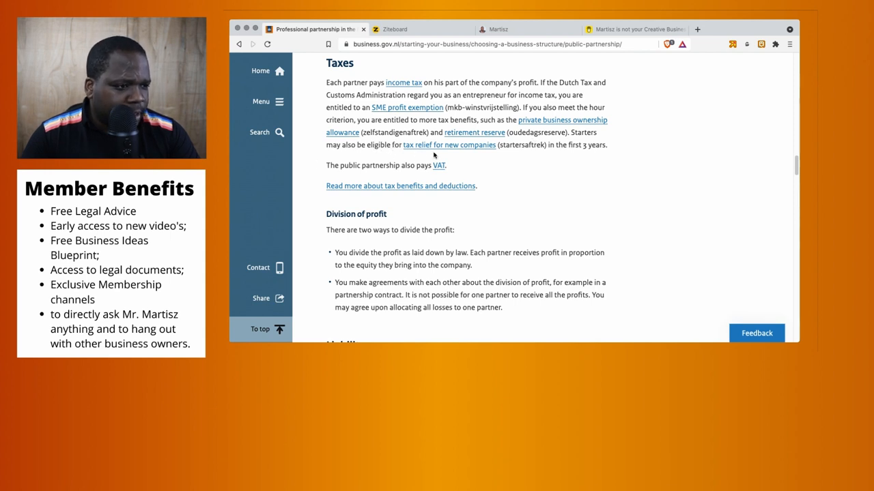
{"action": "mouse_move", "coordinate": [547, 148]}
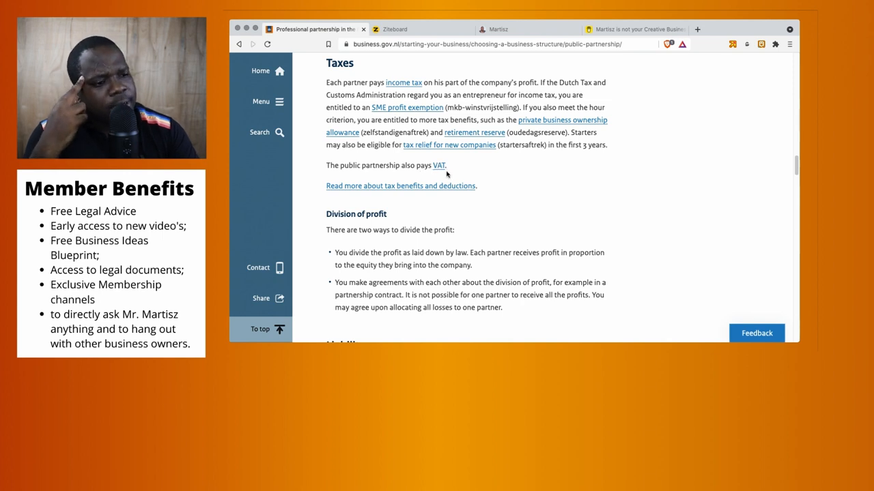
{"action": "mouse_move", "coordinate": [399, 78]}
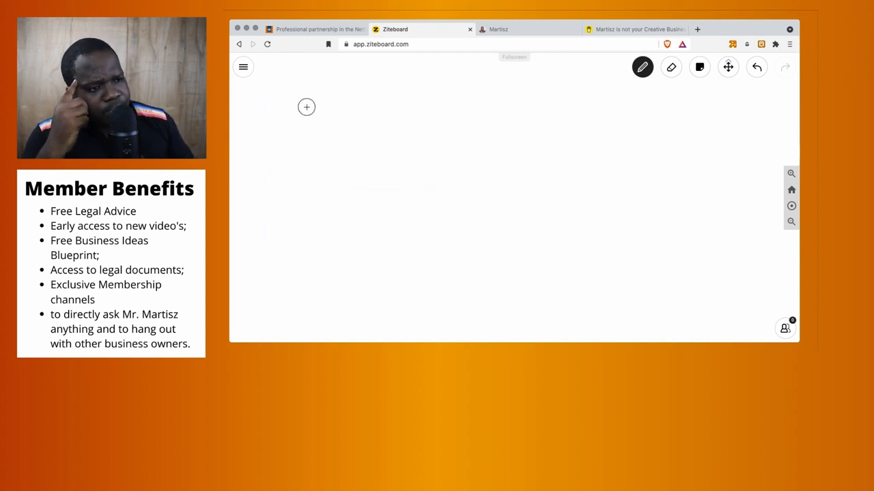
Sketch two partner figures joined by arrows to a contract box between them
{"action": "left_click_drag", "start_coordinate": [306, 109], "coordinate": [321, 96]}
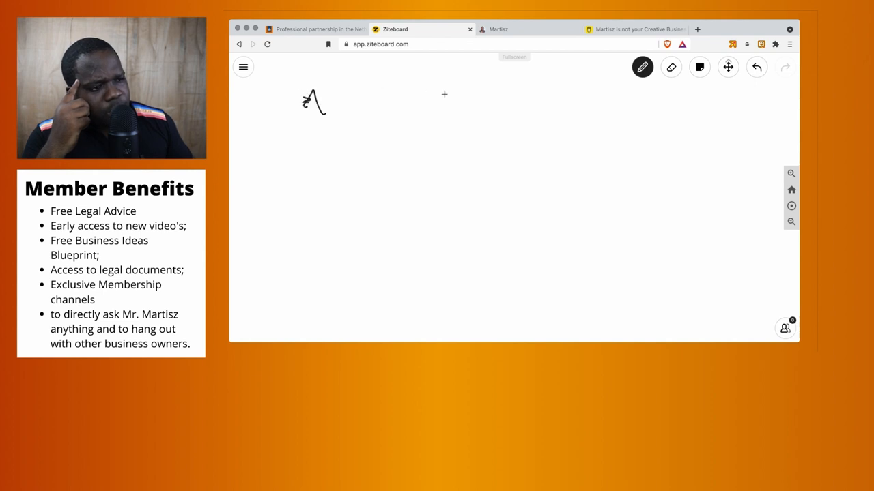
{"action": "left_click_drag", "start_coordinate": [451, 85], "coordinate": [447, 120]}
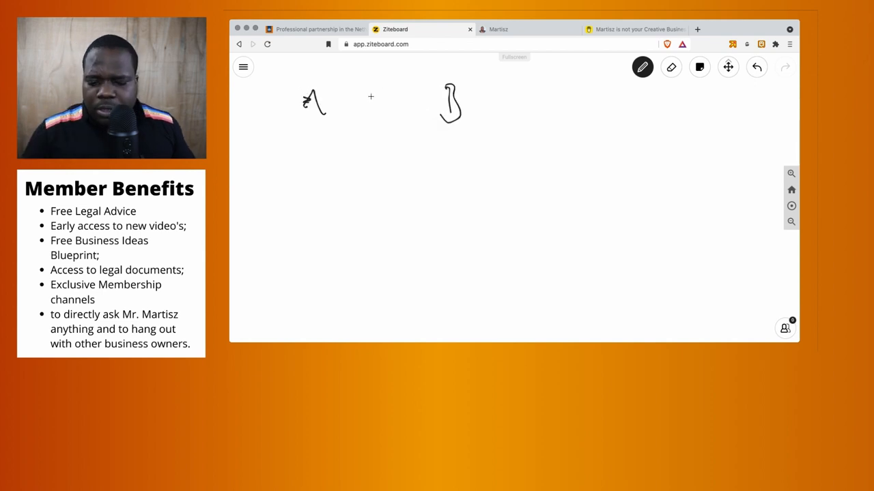
{"action": "left_click_drag", "start_coordinate": [372, 96], "coordinate": [413, 180]}
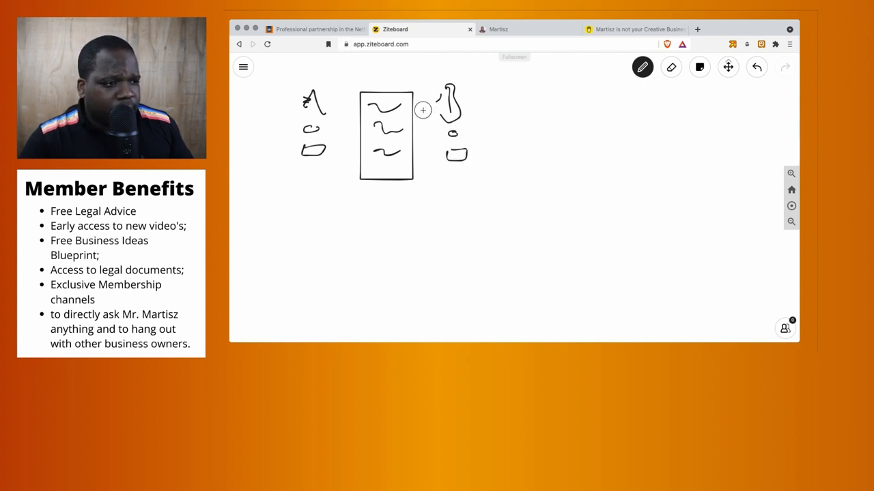
{"action": "left_click_drag", "start_coordinate": [327, 102], "coordinate": [434, 98]}
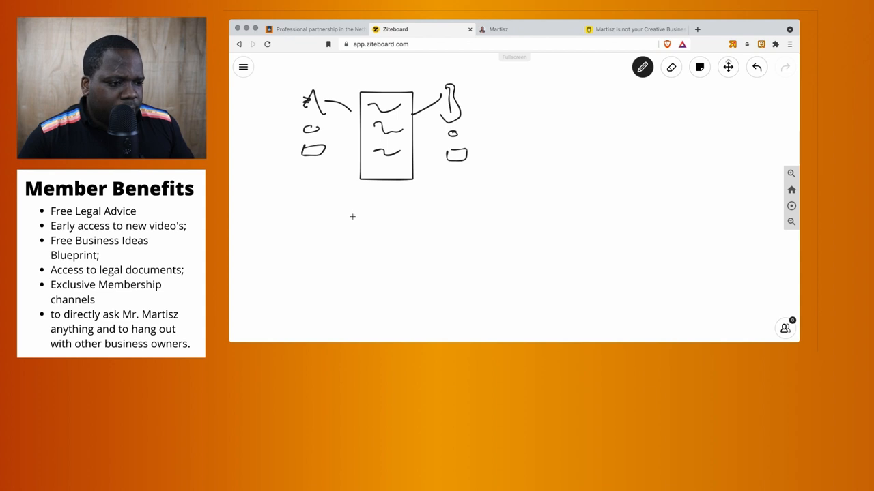
Write the 100k profit under the contract with 50 on each side, then return to the taxes guide
{"action": "left_click_drag", "start_coordinate": [348, 225], "coordinate": [382, 239]}
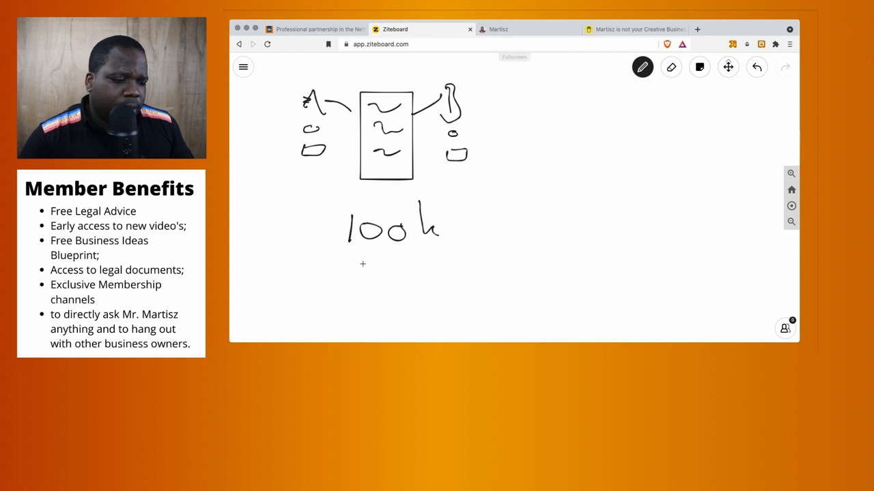
{"action": "mouse_move", "coordinate": [313, 269]}
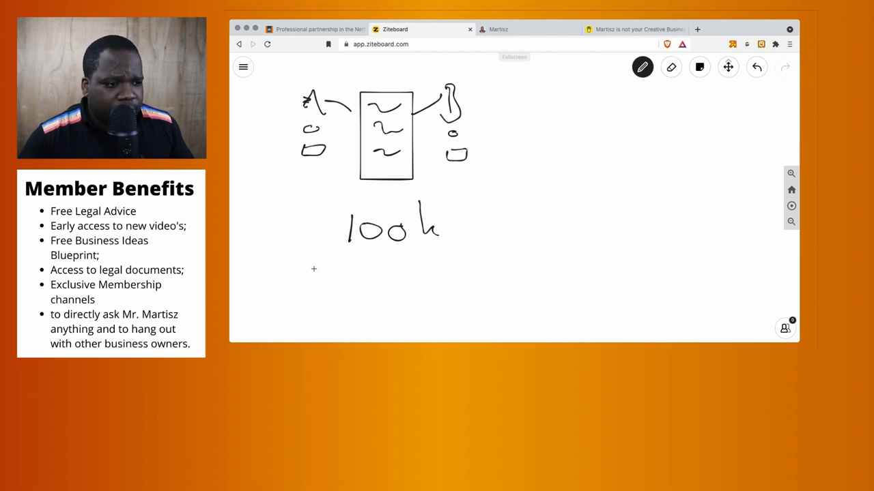
{"action": "left_click_drag", "start_coordinate": [289, 245], "coordinate": [303, 257]}
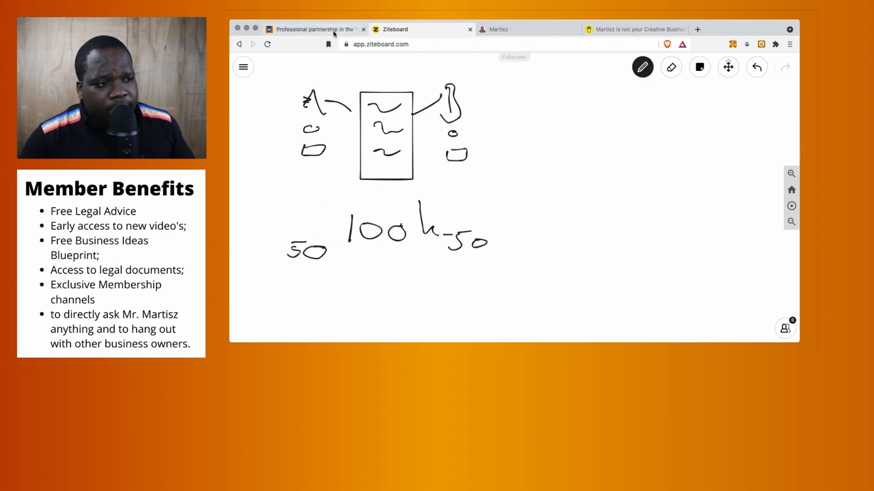
{"action": "left_click", "coordinate": [313, 29]}
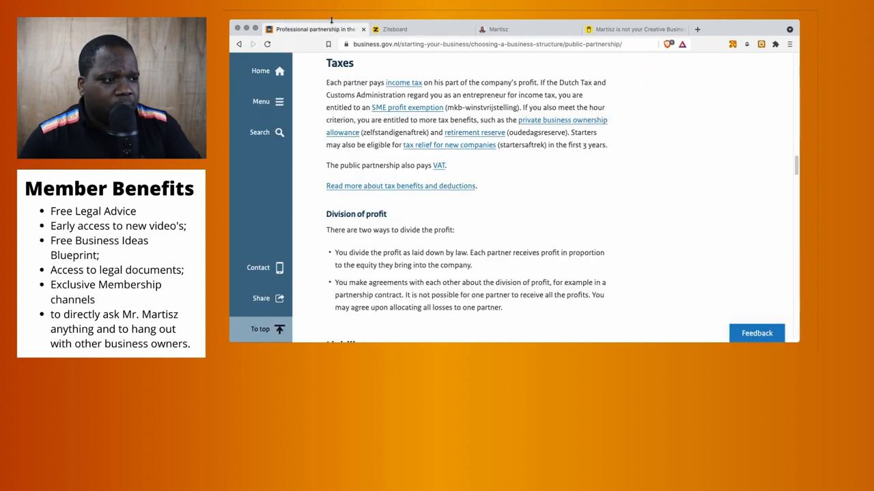
{"action": "mouse_move", "coordinate": [508, 135]}
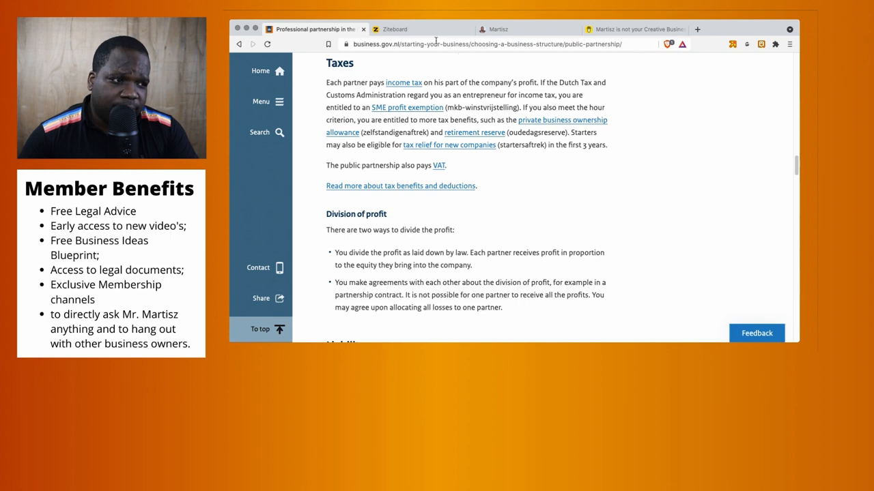
Back on the whiteboard, add a top-right note reading VAT with 'box + VAT' beneath it
{"action": "left_click", "coordinate": [394, 28]}
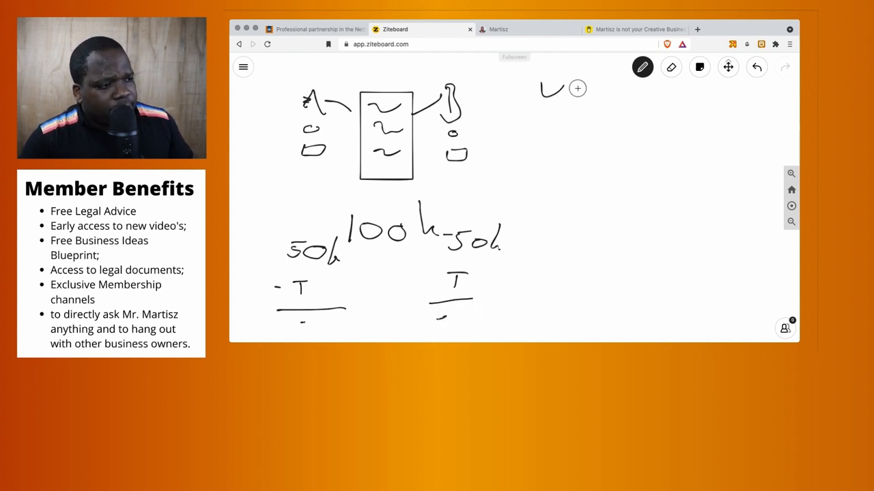
{"action": "left_click_drag", "start_coordinate": [553, 93], "coordinate": [589, 95]}
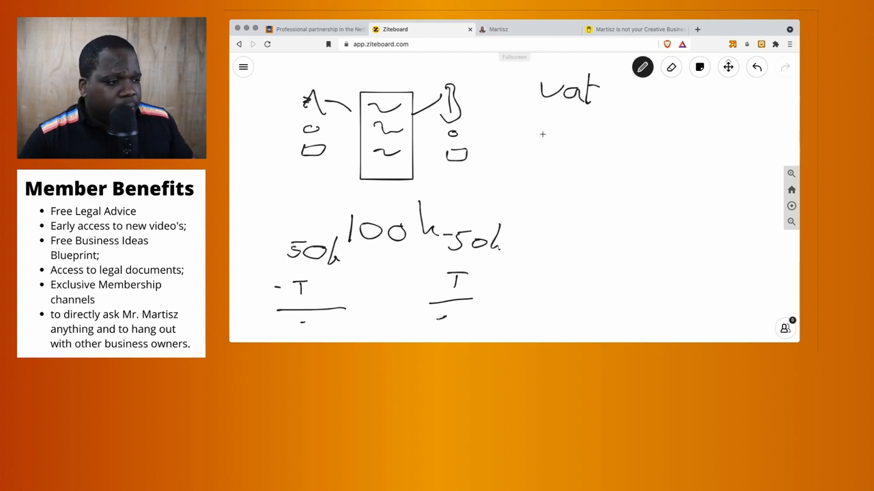
{"action": "left_click_drag", "start_coordinate": [520, 134], "coordinate": [544, 145]}
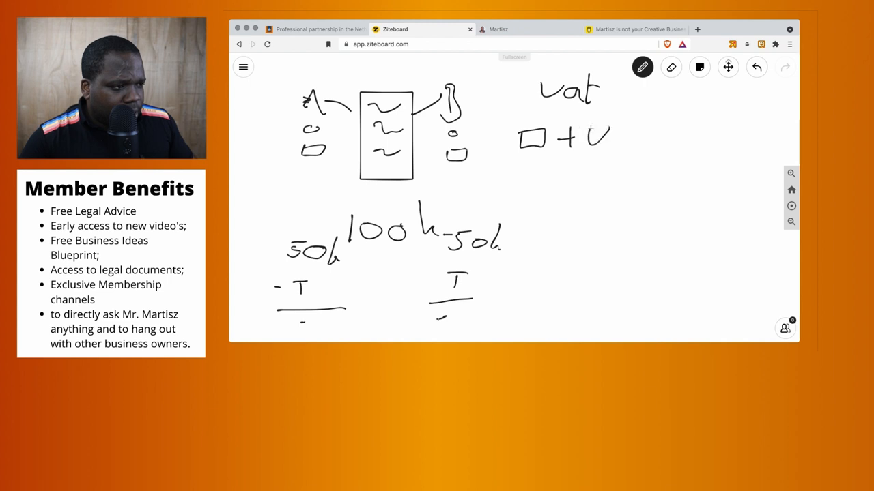
{"action": "left_click_drag", "start_coordinate": [594, 137], "coordinate": [639, 139]}
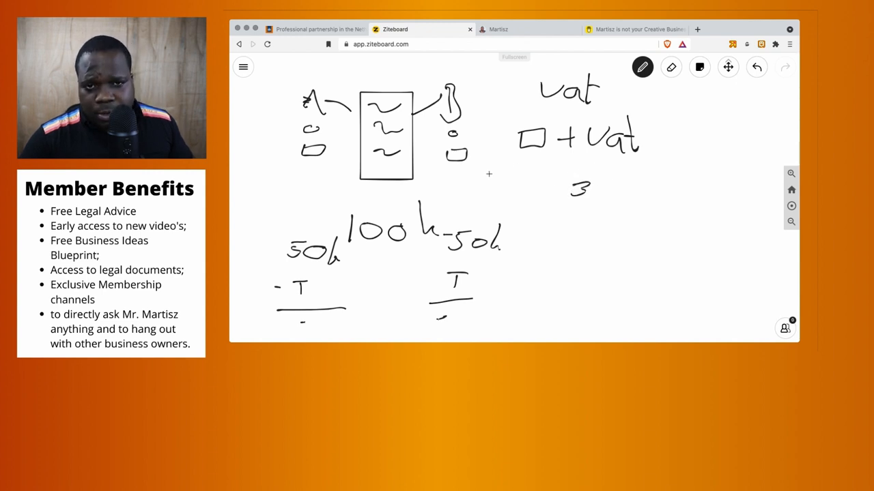
{"action": "mouse_move", "coordinate": [519, 171]}
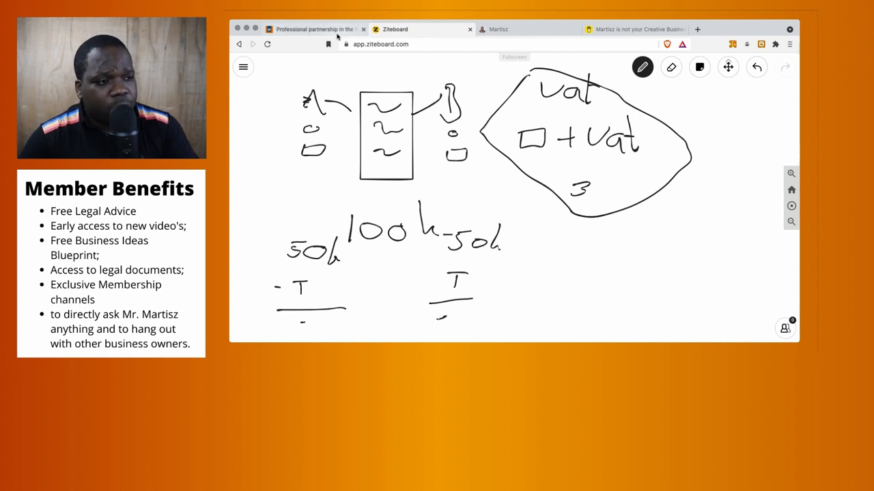
{"action": "left_click", "coordinate": [313, 29]}
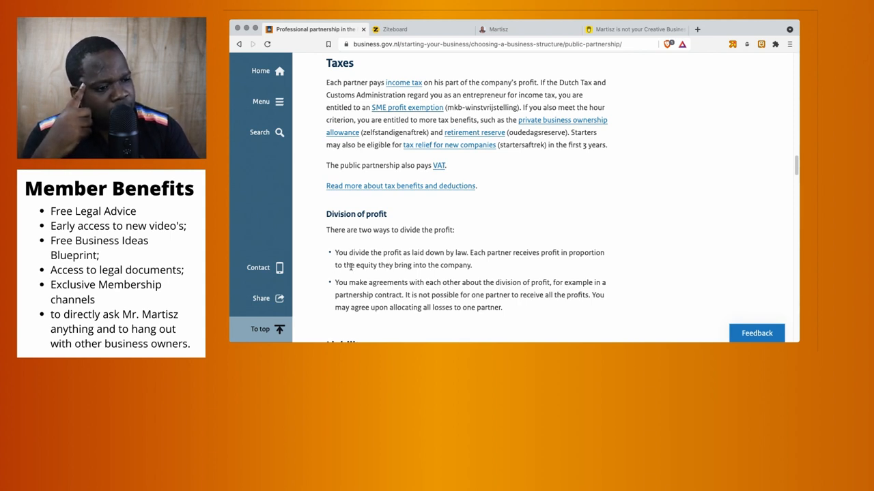
{"action": "mouse_move", "coordinate": [462, 262]}
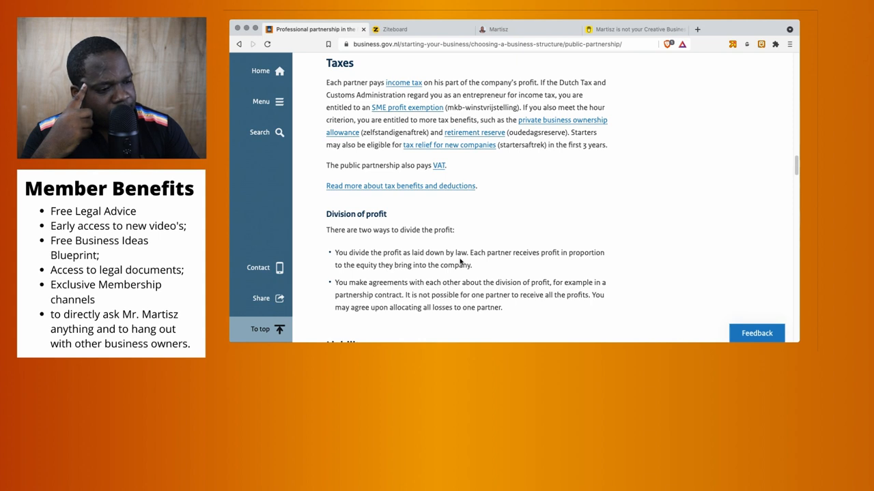
{"action": "mouse_move", "coordinate": [571, 260]}
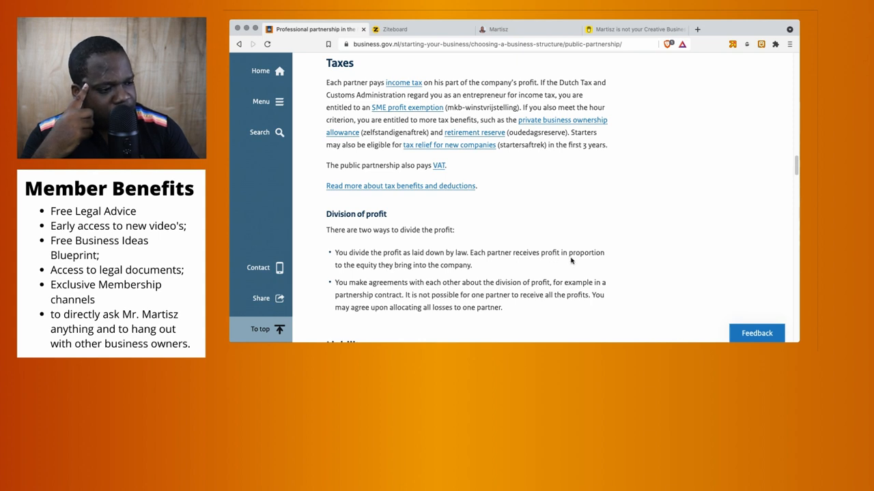
{"action": "mouse_move", "coordinate": [416, 268]}
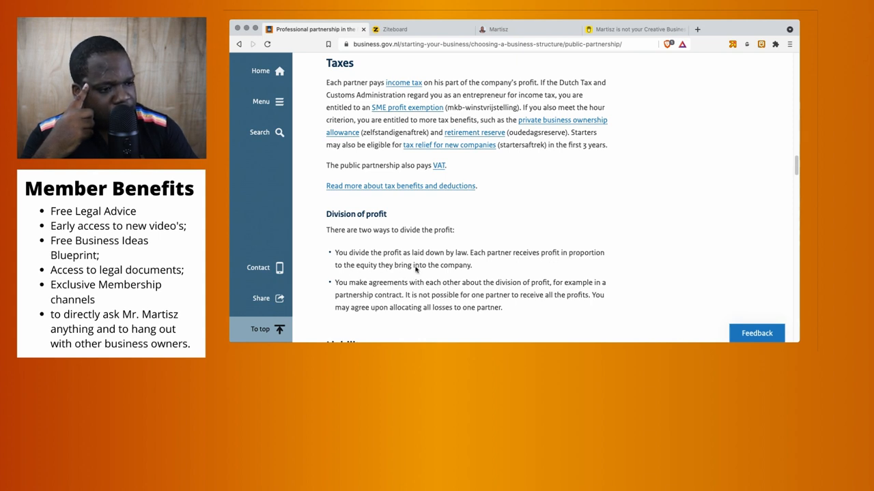
{"action": "left_click", "coordinate": [421, 30]}
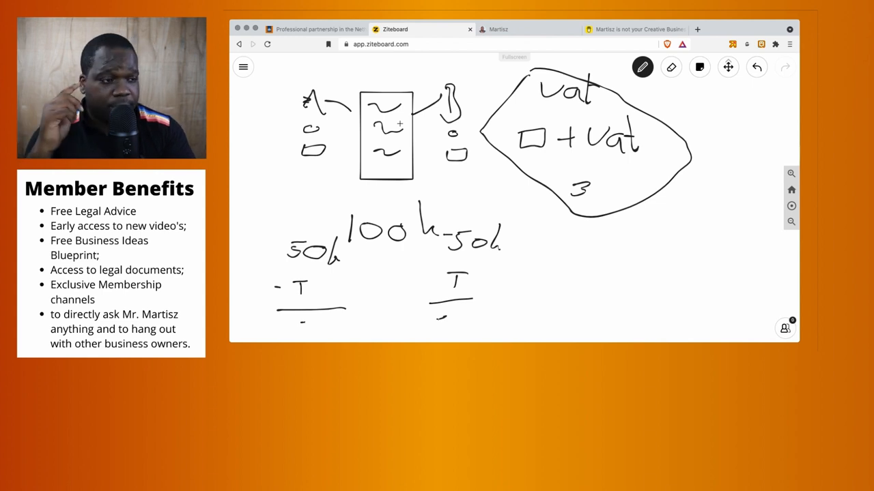
{"action": "left_click", "coordinate": [313, 28]}
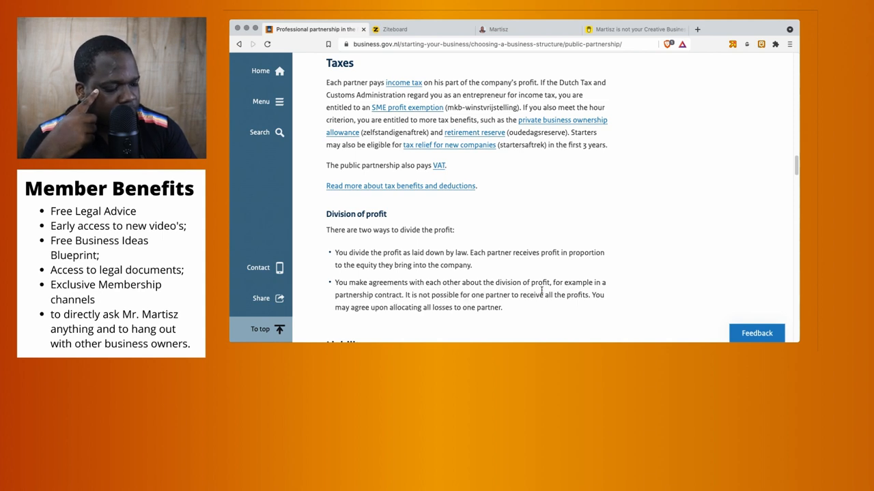
{"action": "mouse_move", "coordinate": [389, 306]}
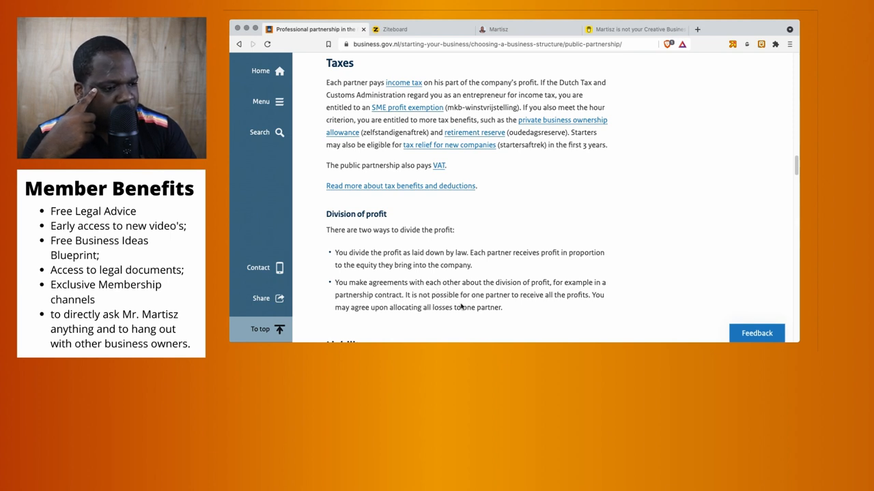
{"action": "mouse_move", "coordinate": [399, 324]}
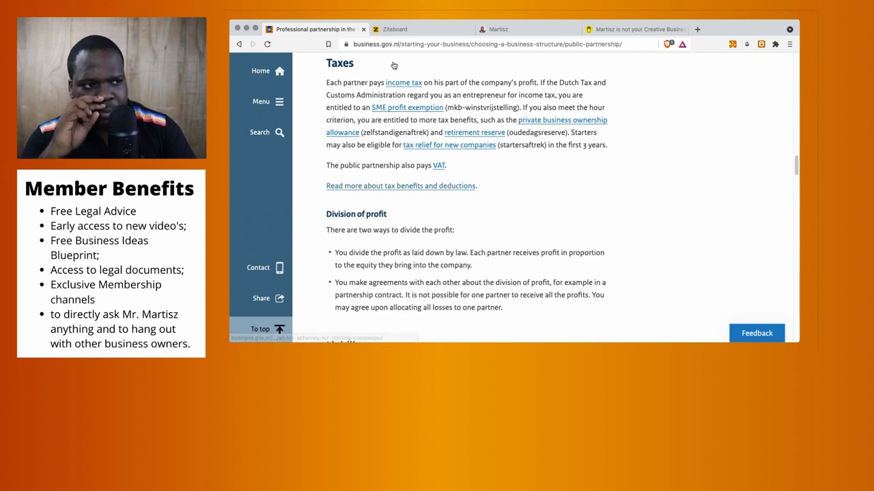
{"action": "left_click", "coordinate": [394, 29]}
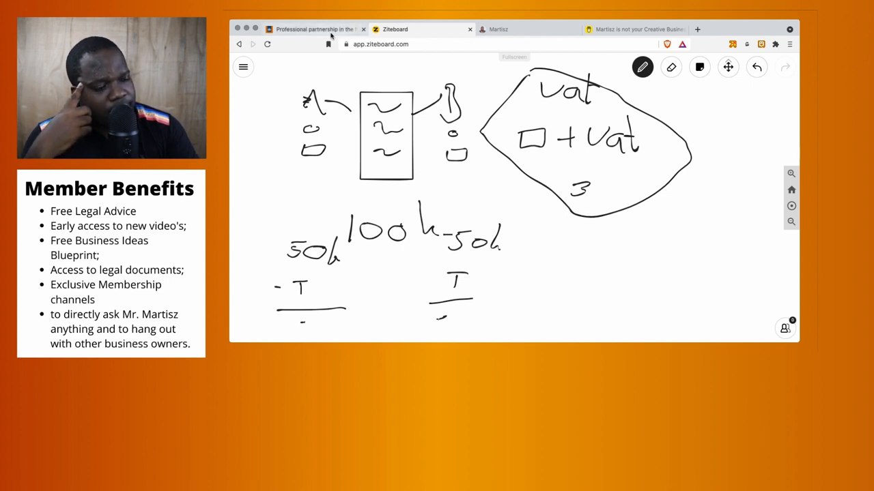
{"action": "left_click", "coordinate": [314, 28]}
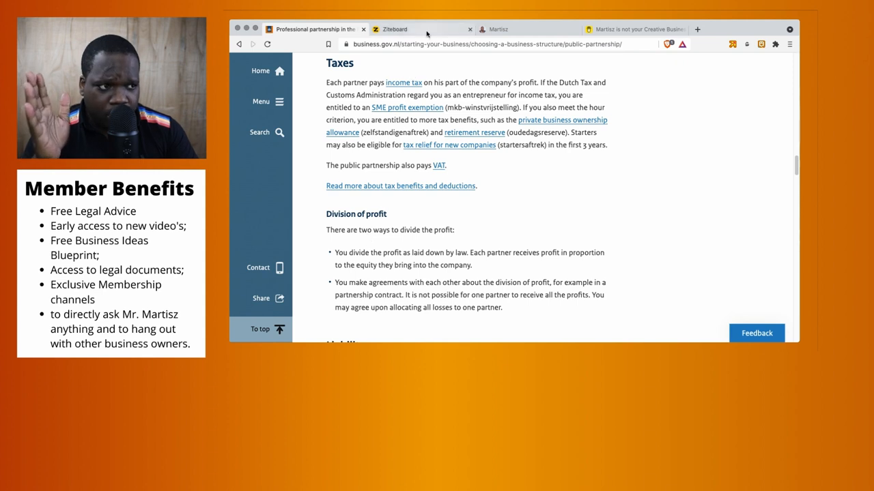
{"action": "left_click", "coordinate": [396, 30]}
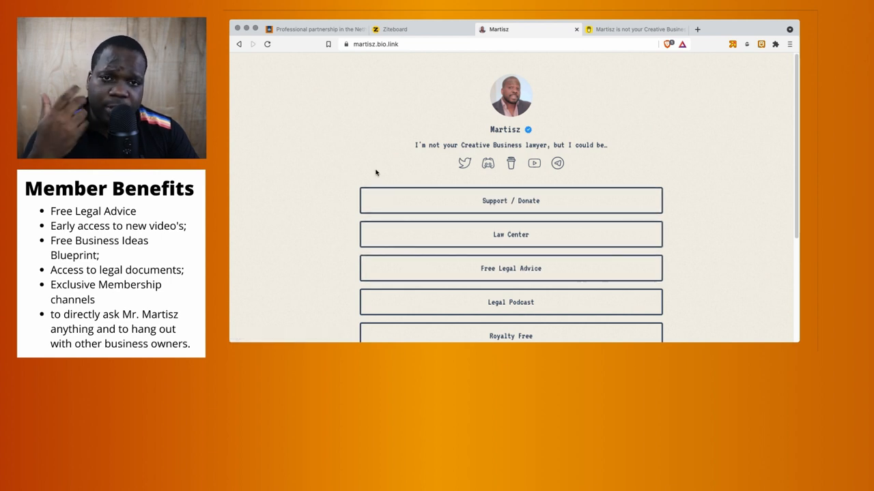
{"action": "mouse_move", "coordinate": [310, 136]}
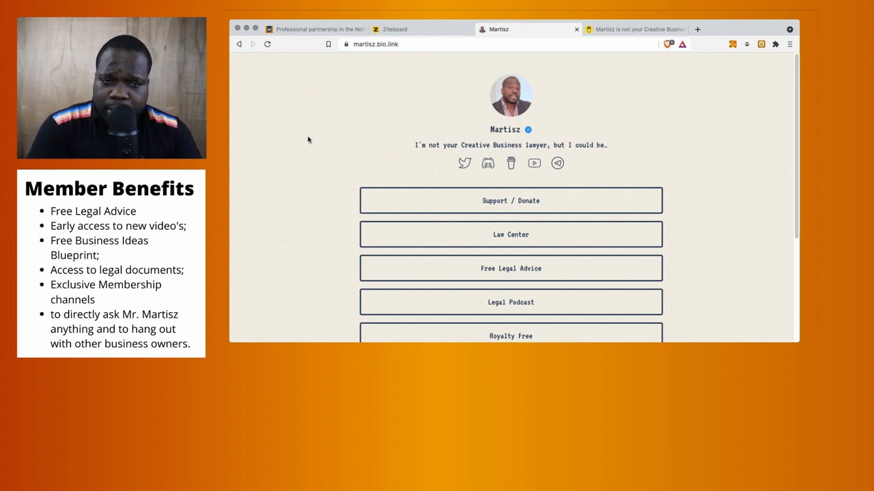
{"action": "mouse_move", "coordinate": [431, 204]}
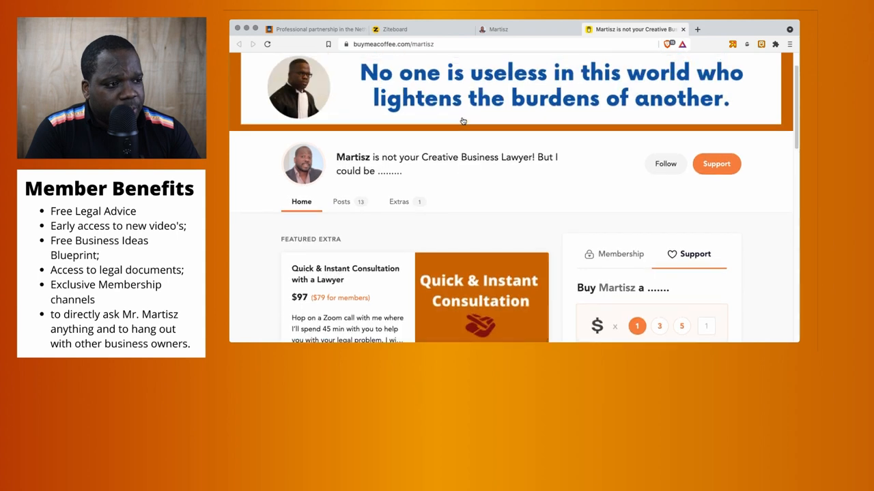
{"action": "scroll", "scroll_direction": "down", "scroll_amount": 3}
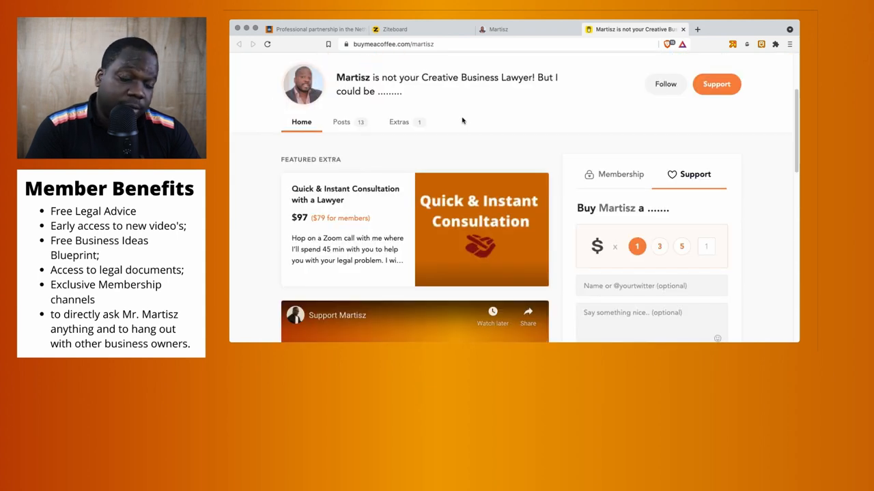
{"action": "left_click", "coordinate": [649, 285]}
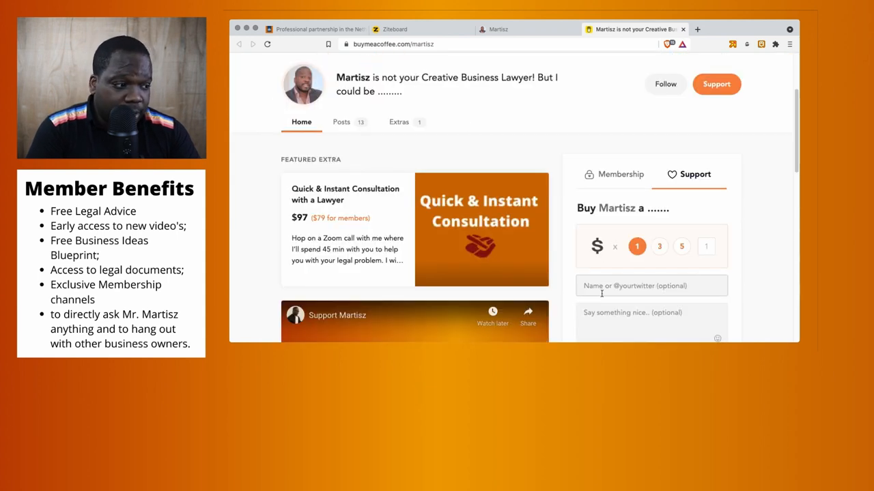
{"action": "scroll", "scroll_direction": "down", "scroll_amount": 3}
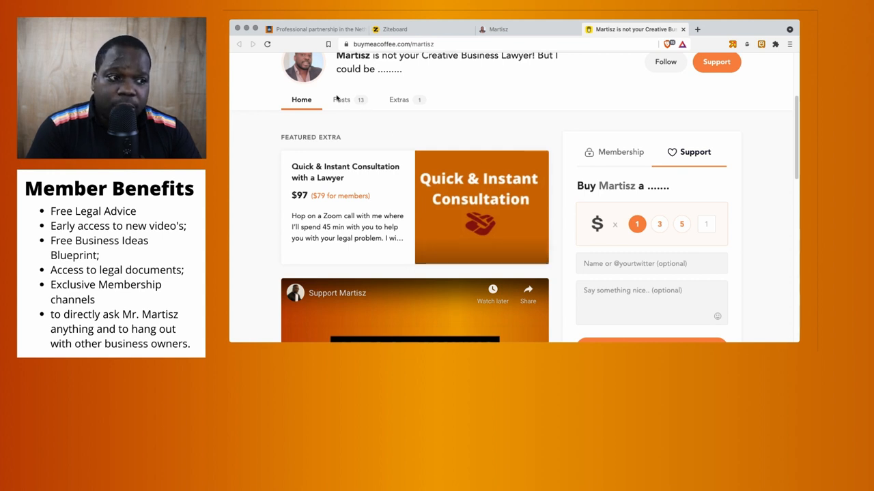
{"action": "left_click", "coordinate": [415, 207]}
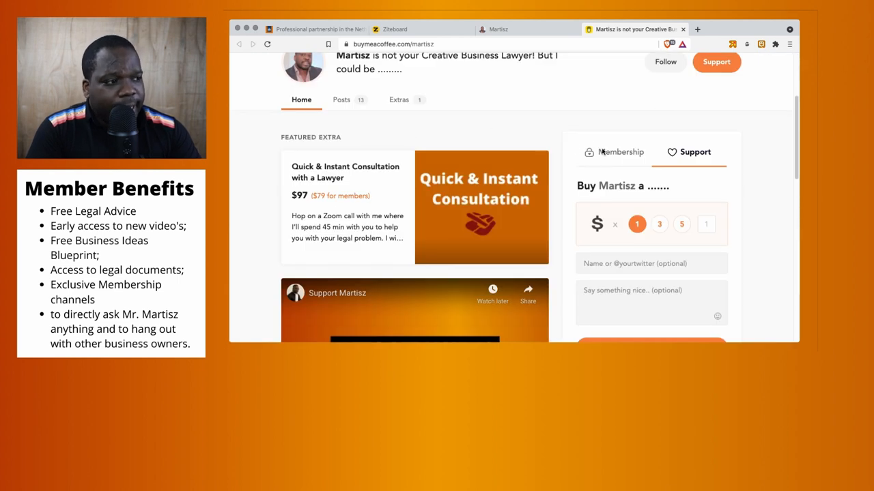
{"action": "scroll", "scroll_direction": "down", "scroll_amount": 3}
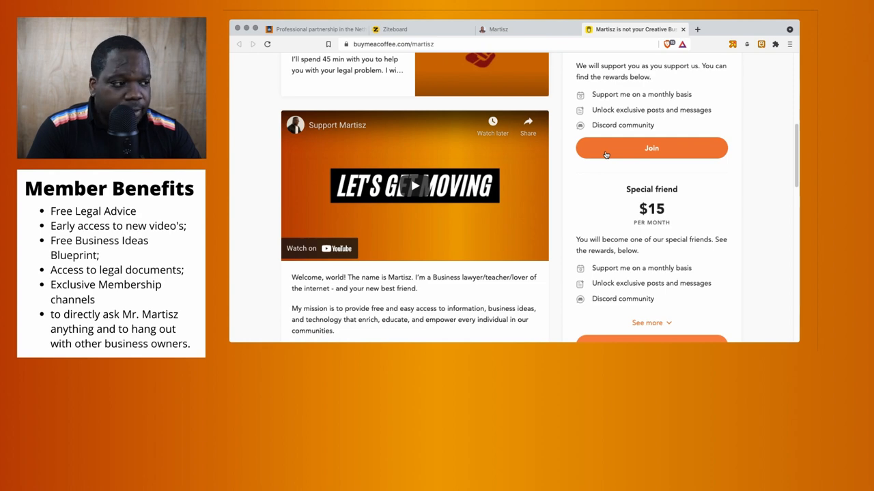
{"action": "scroll", "scroll_direction": "down", "scroll_amount": 3}
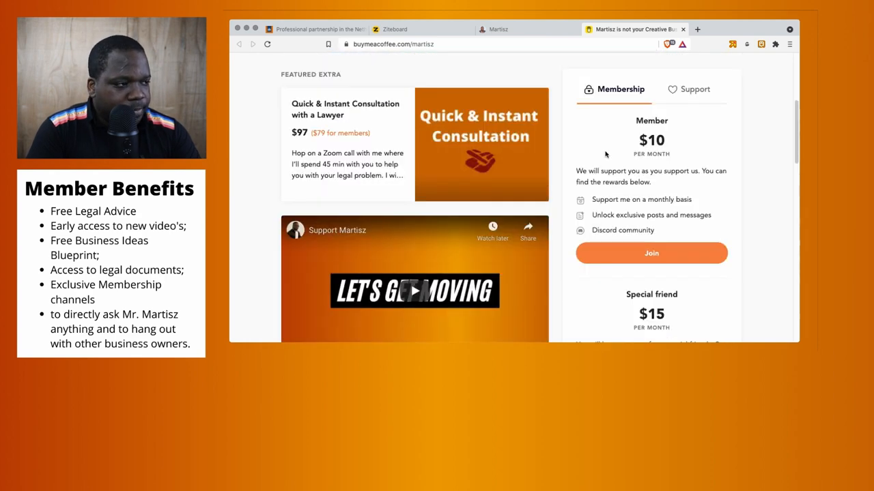
{"action": "left_click", "coordinate": [695, 213]}
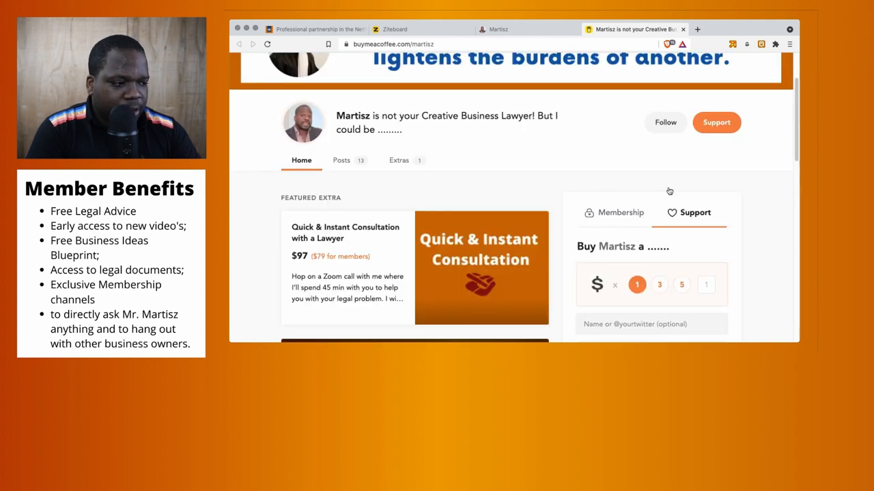